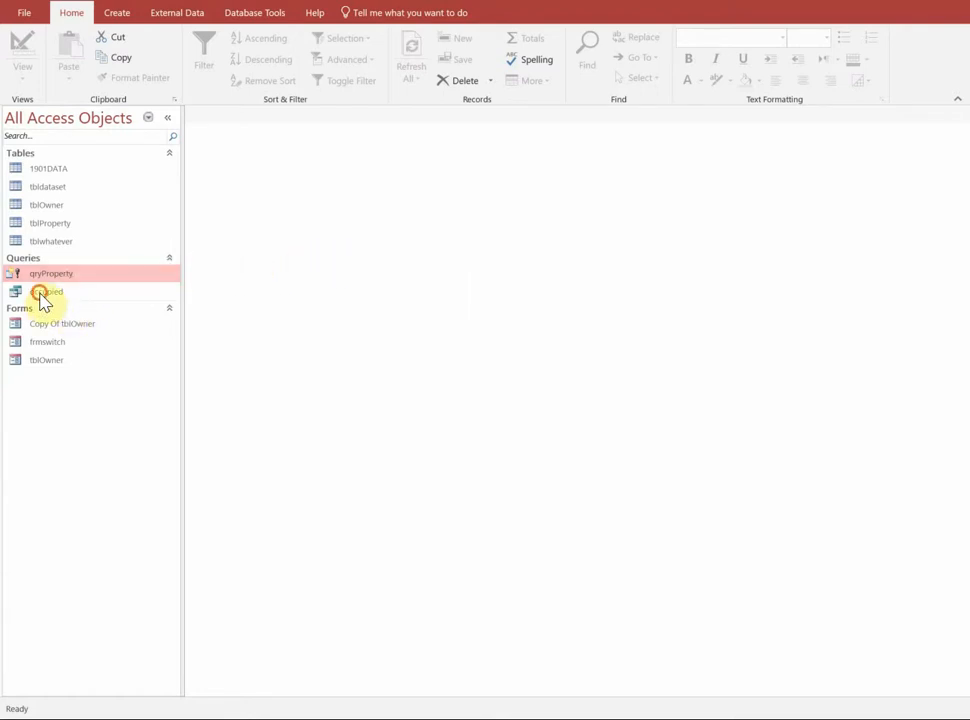
Open the occupied query in Datasheet View to show its 11 property records.
double_click(48, 292)
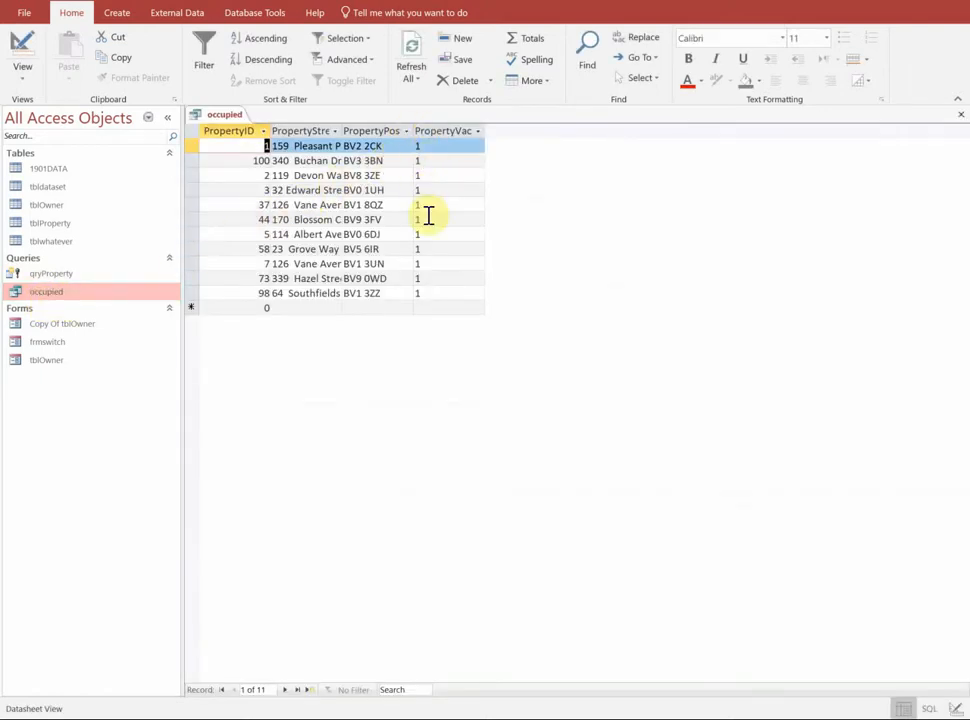
mouse_move(22, 50)
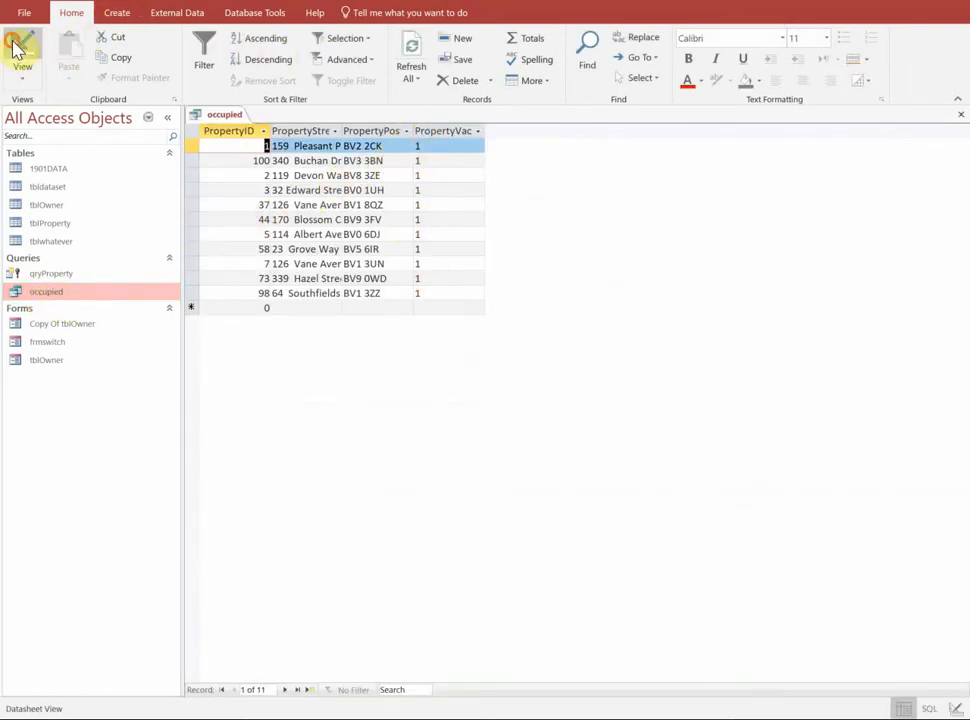
left_click(22, 50)
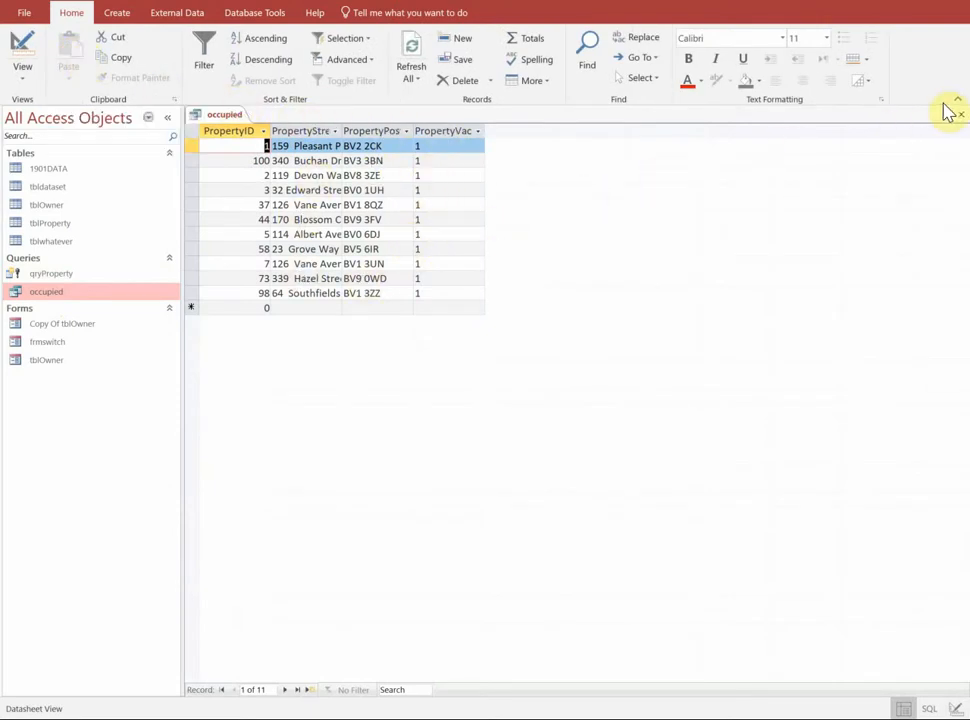
Close the occupied query and start the Report Wizard from the Create commands.
left_click(956, 100)
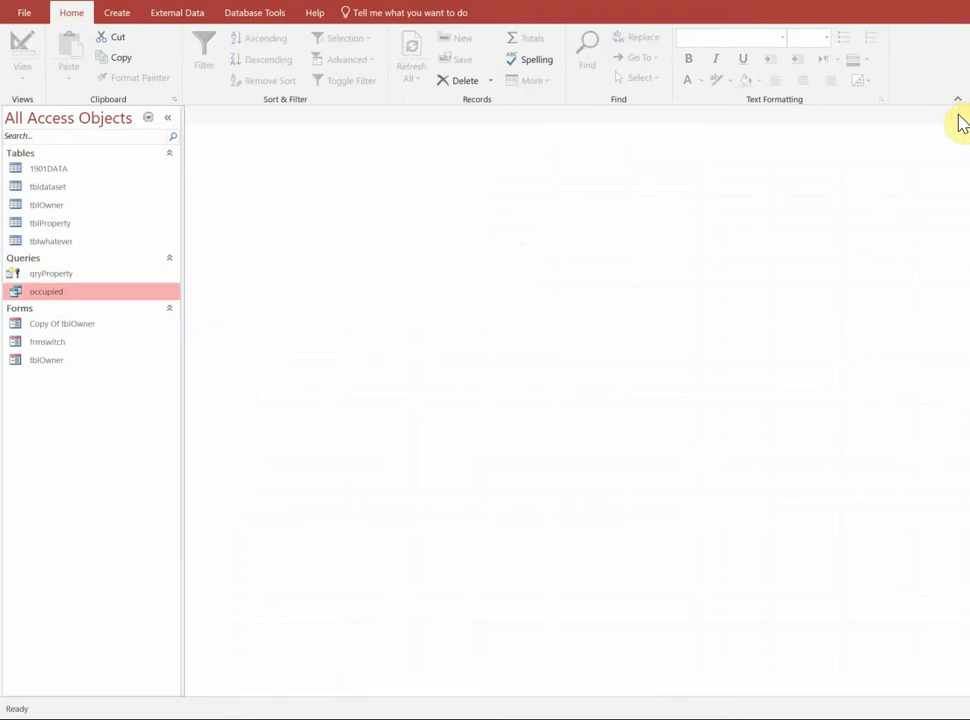
left_click(116, 12)
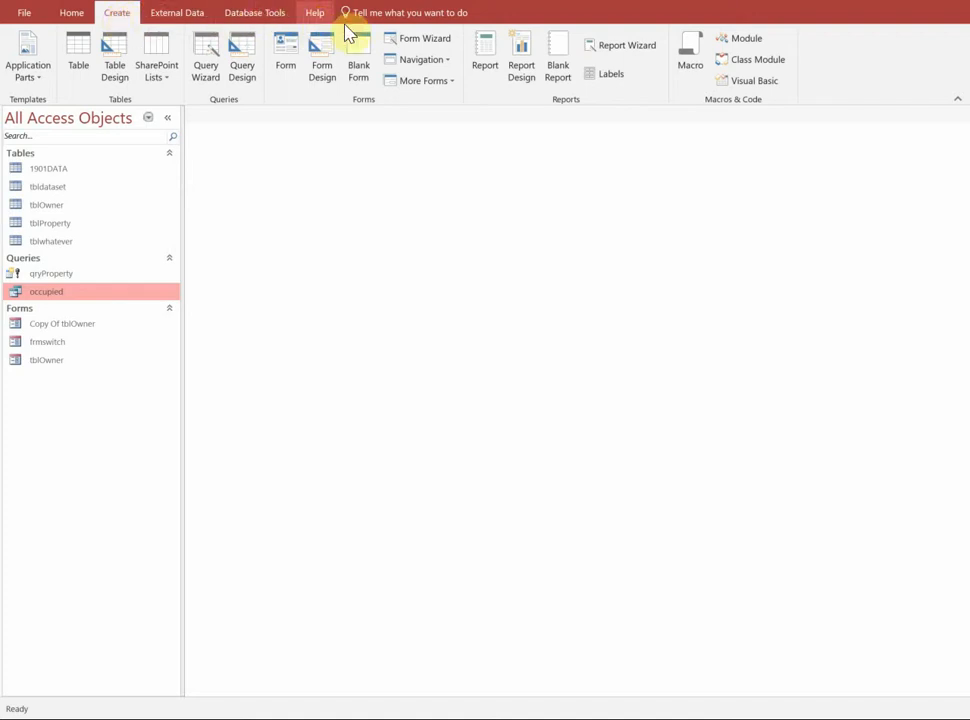
mouse_move(484, 52)
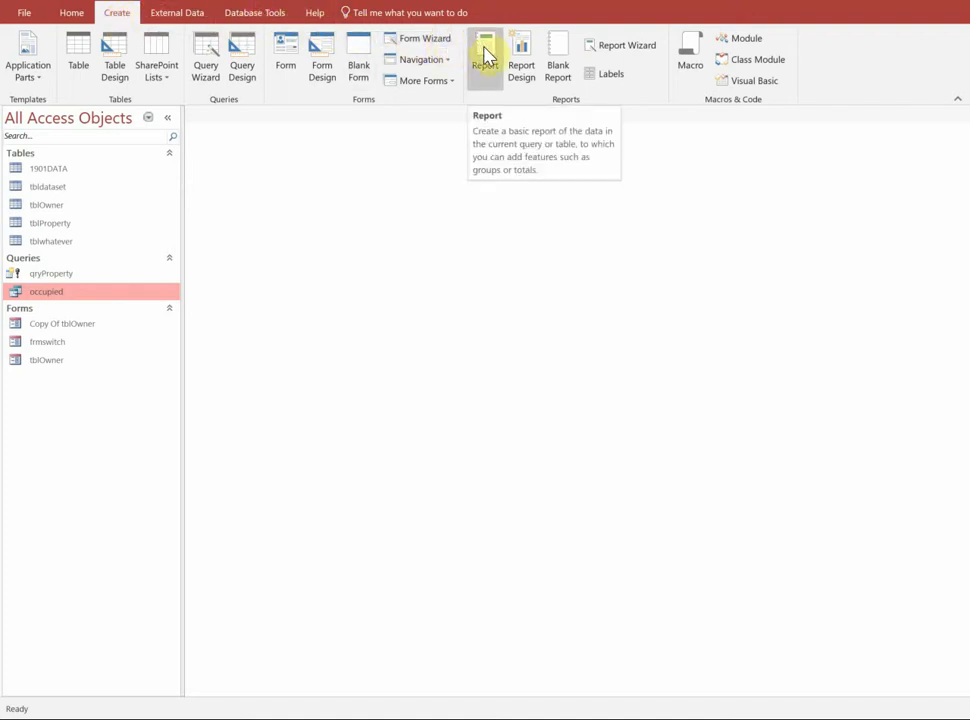
mouse_move(624, 44)
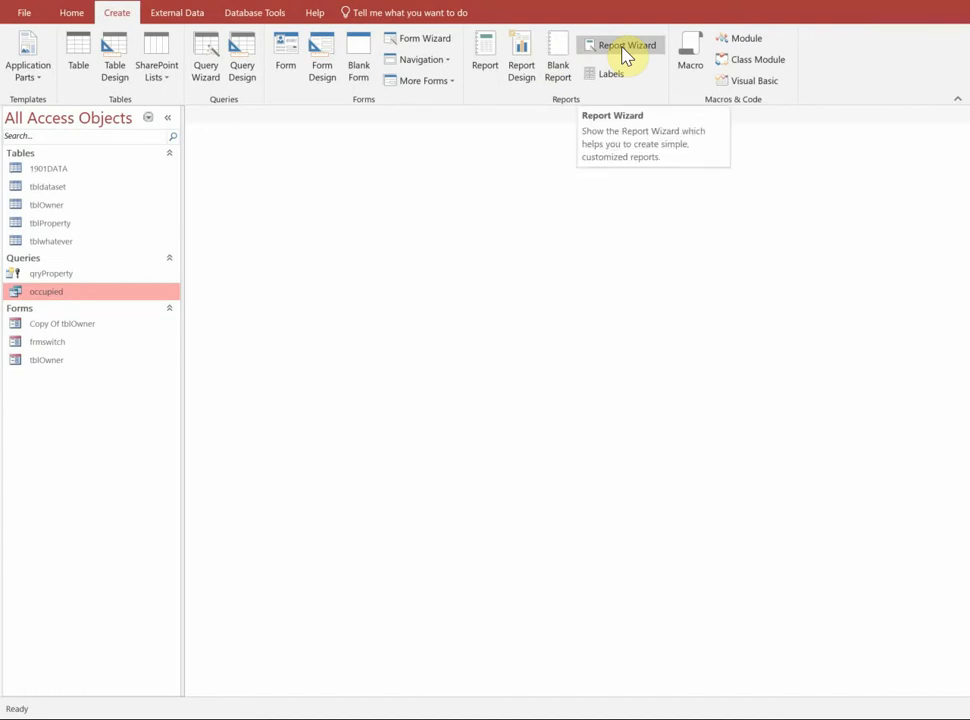
left_click(620, 44)
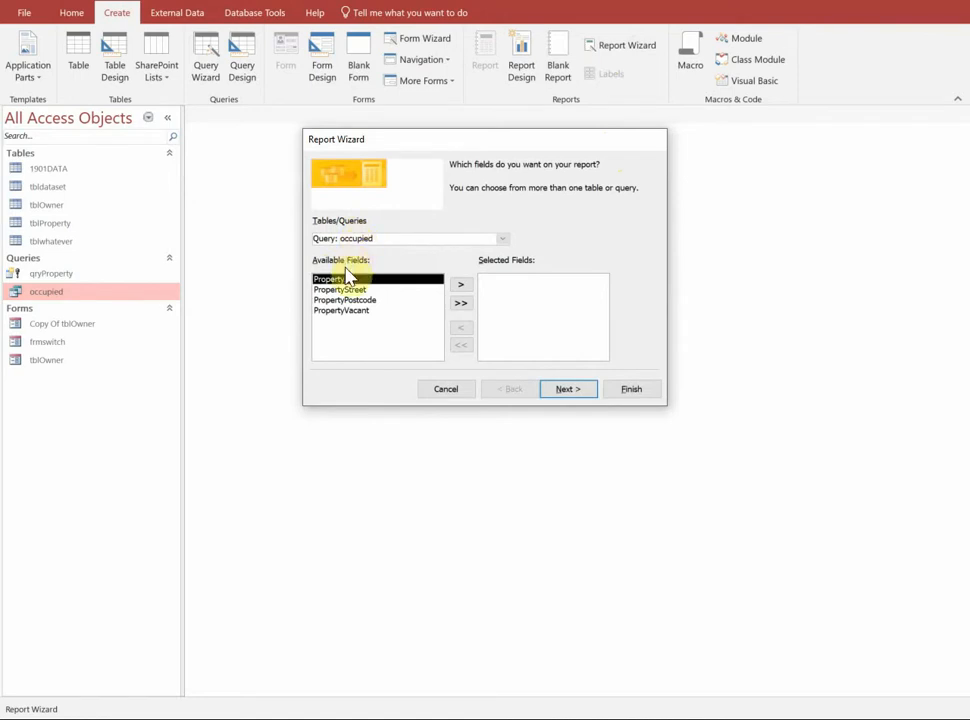
Add all four query fields and pass grouping and sorting unchanged to reach layout options.
left_click(460, 304)
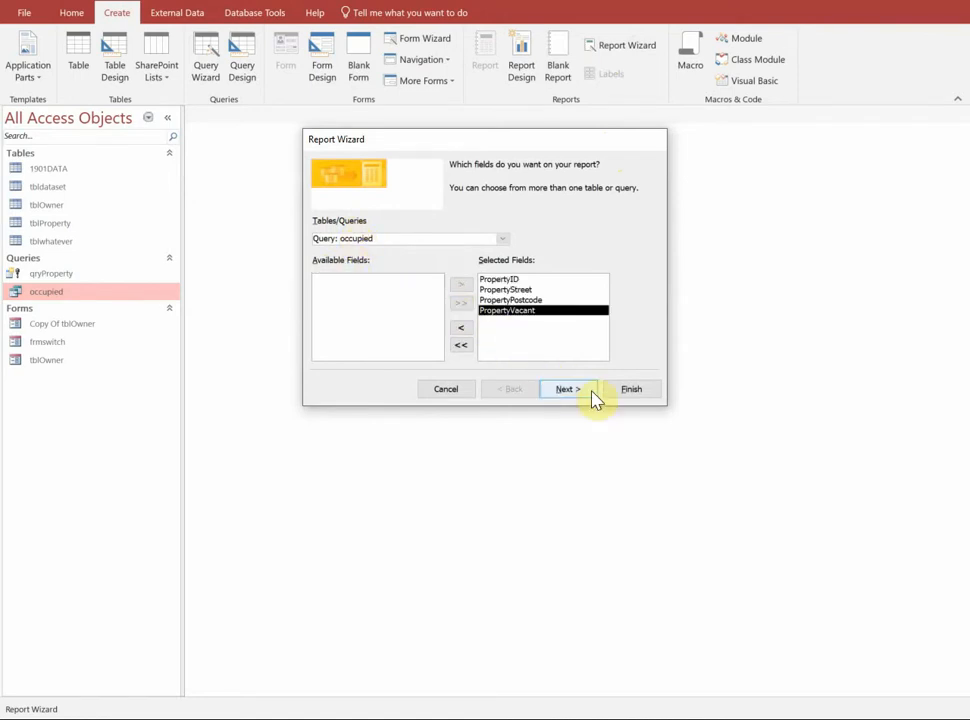
left_click(566, 388)
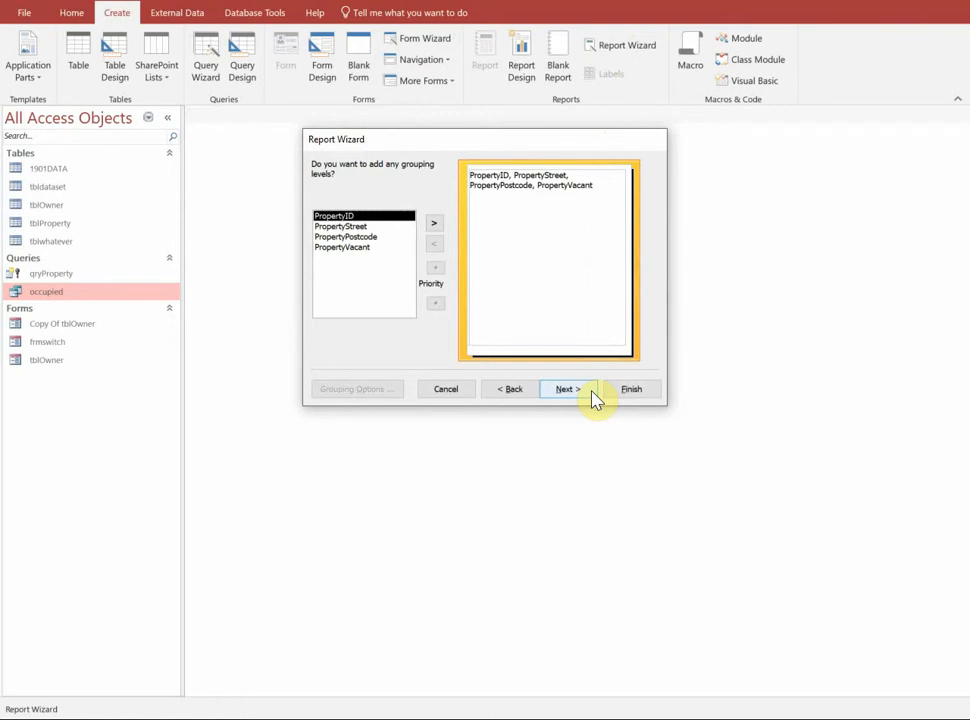
left_click(566, 388)
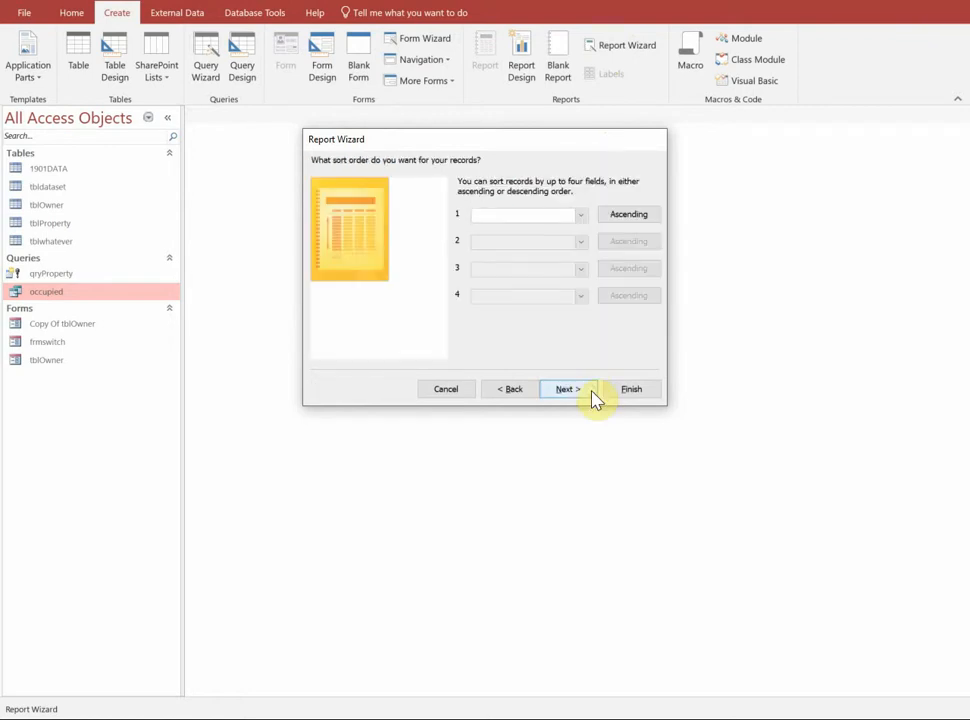
left_click(566, 388)
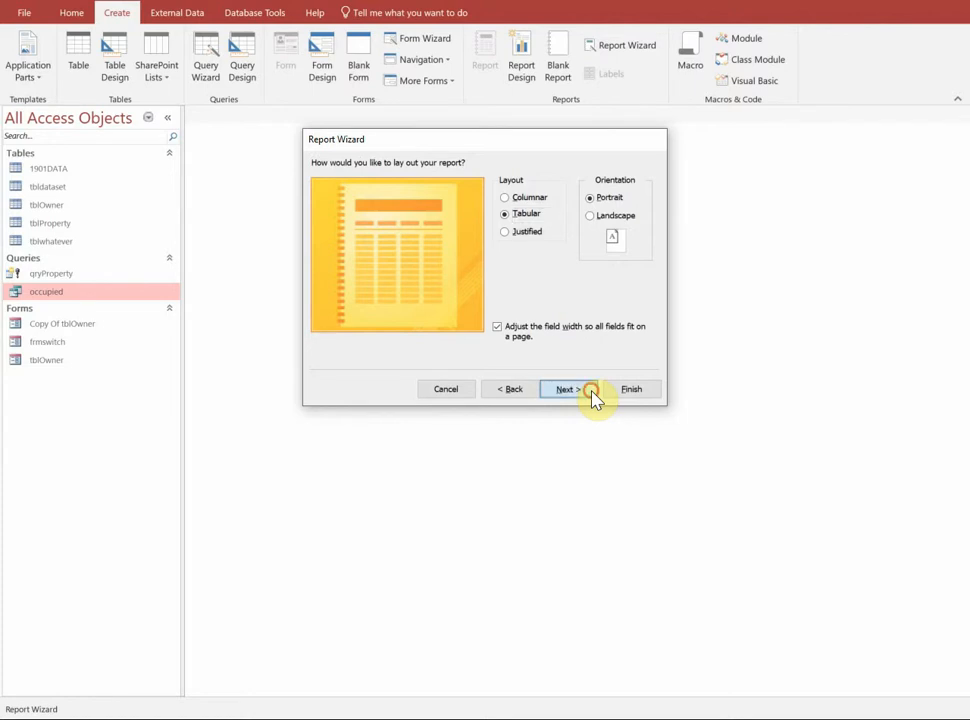
Keep tabular layout, title the report rptoccupied and finish into Design View.
left_click(564, 388)
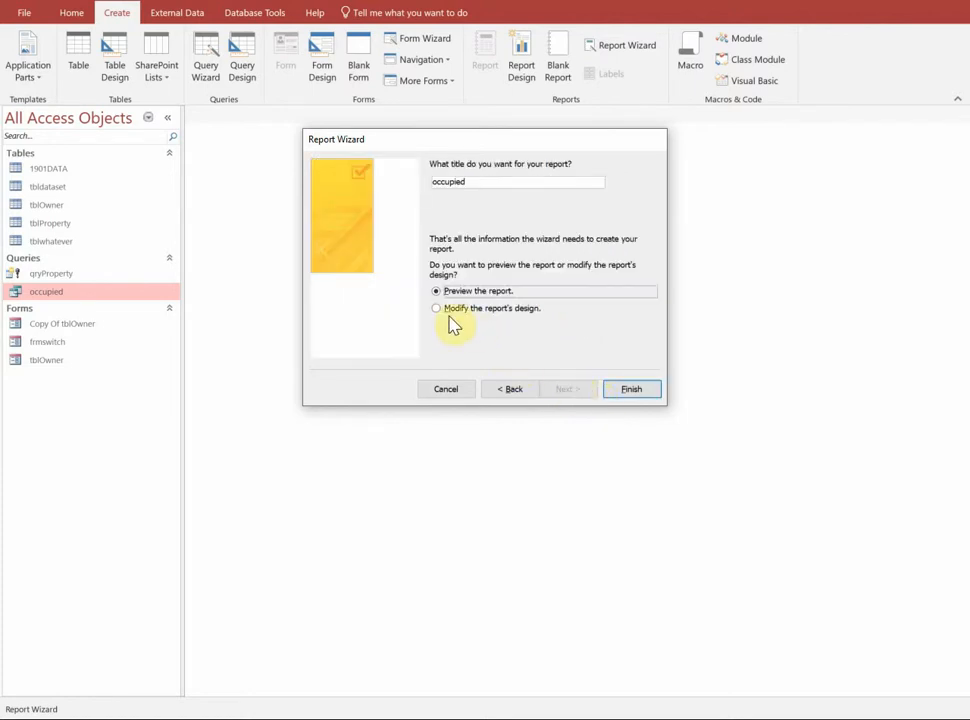
left_click(436, 308)
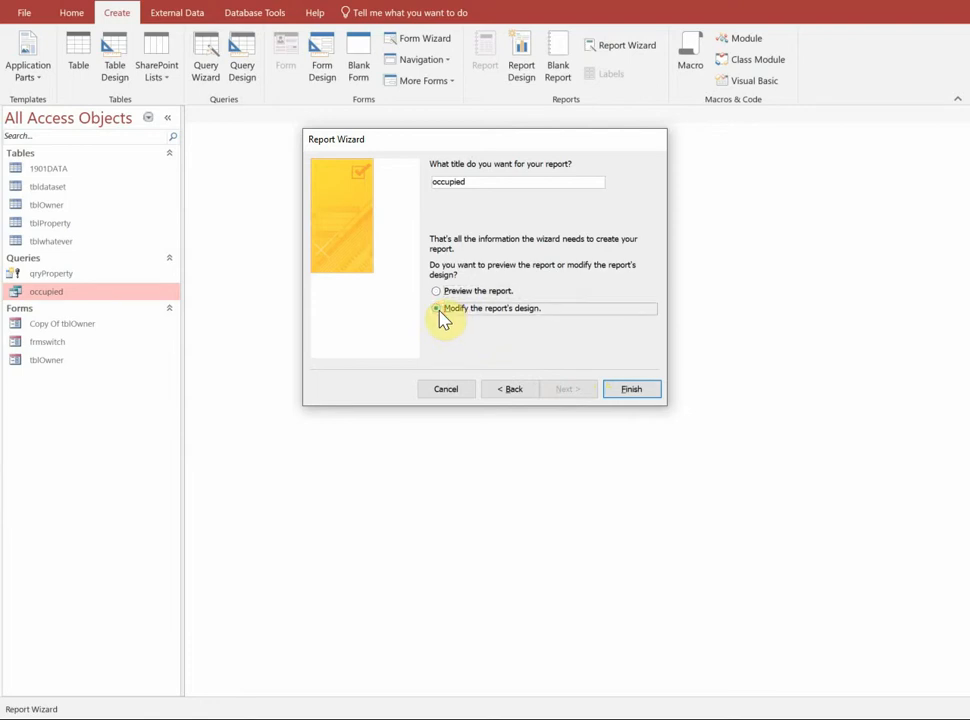
left_click(436, 308)
type("rpt")
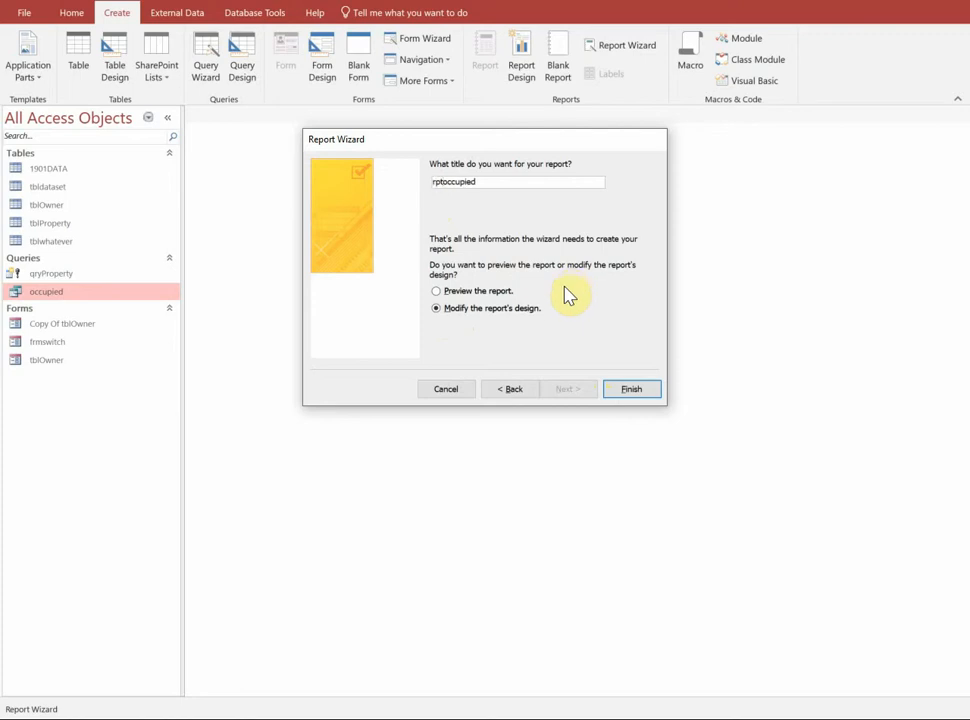
left_click(632, 388)
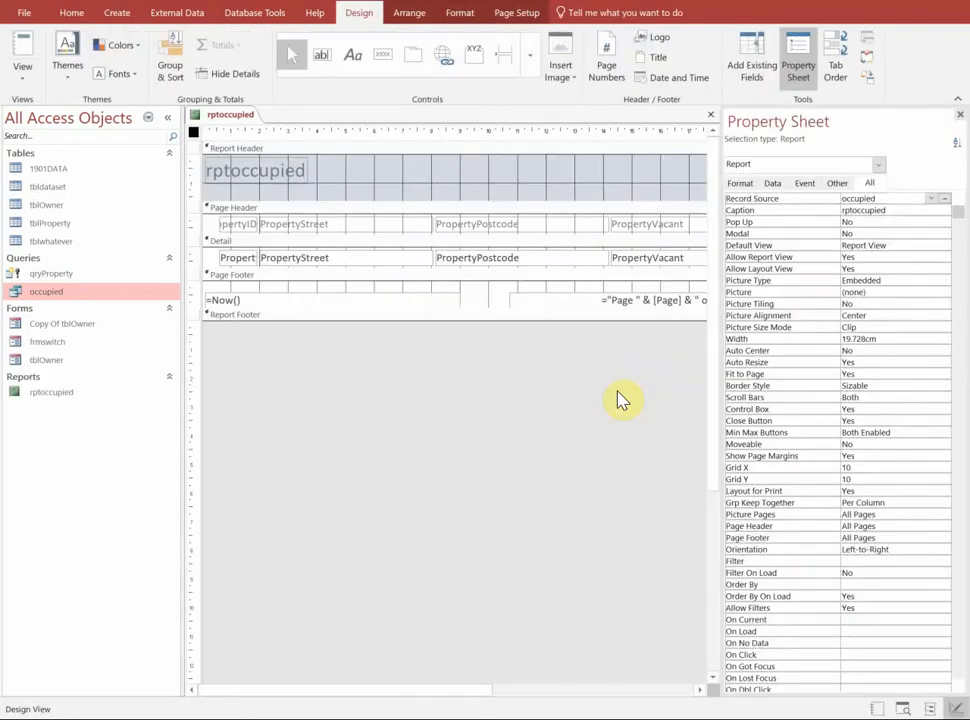
mouse_move(292, 204)
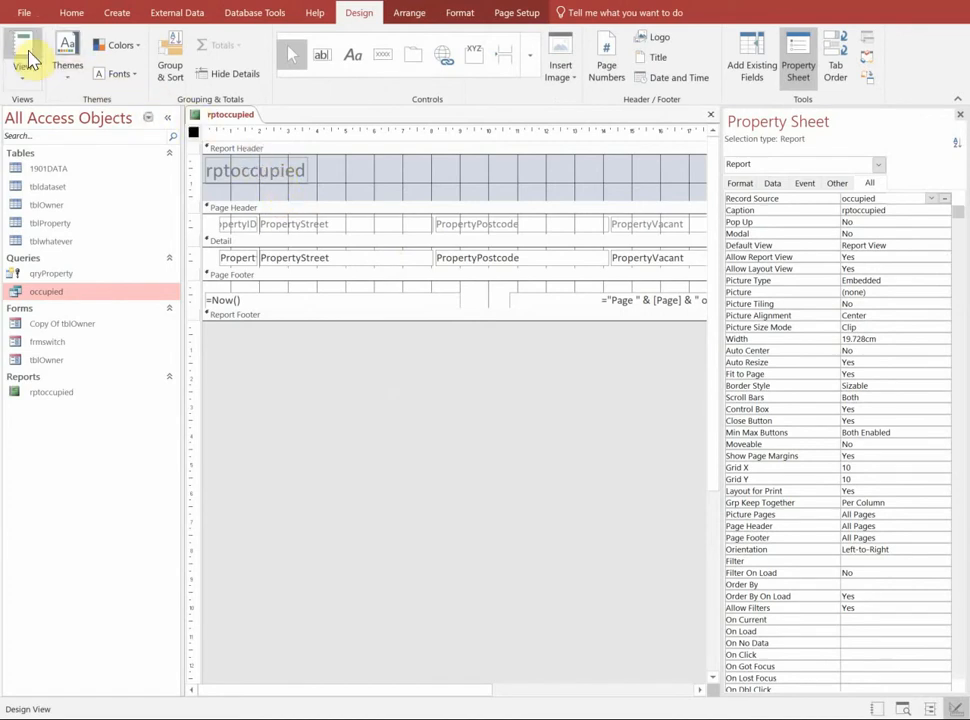
Preview the report's 11 records, then return to Design View to edit the title.
left_click(22, 50)
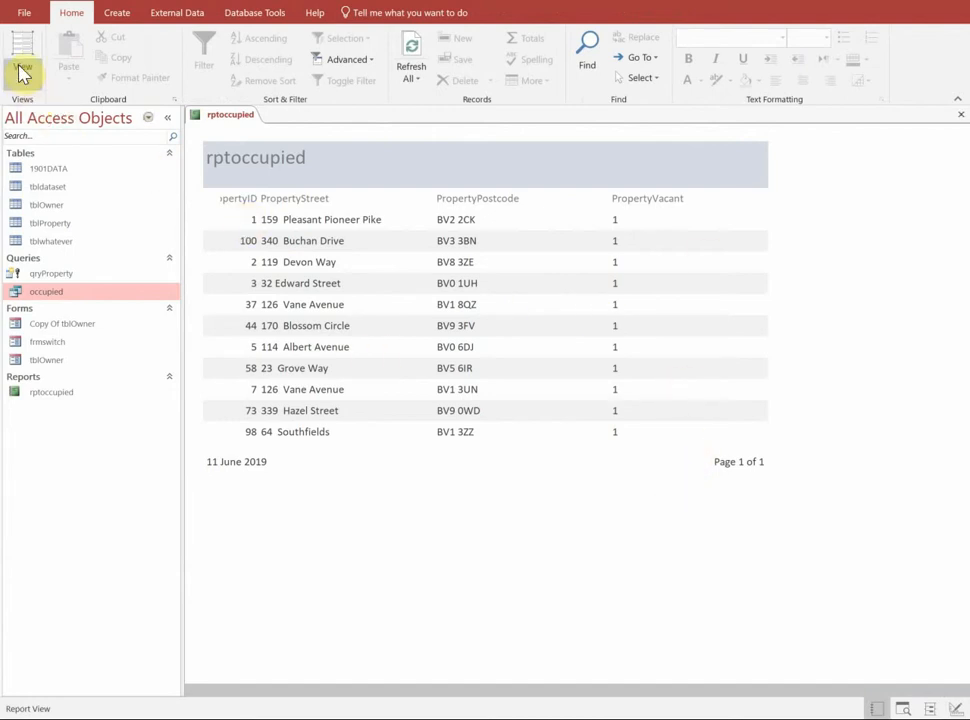
left_click(22, 50)
type("Report to sd")
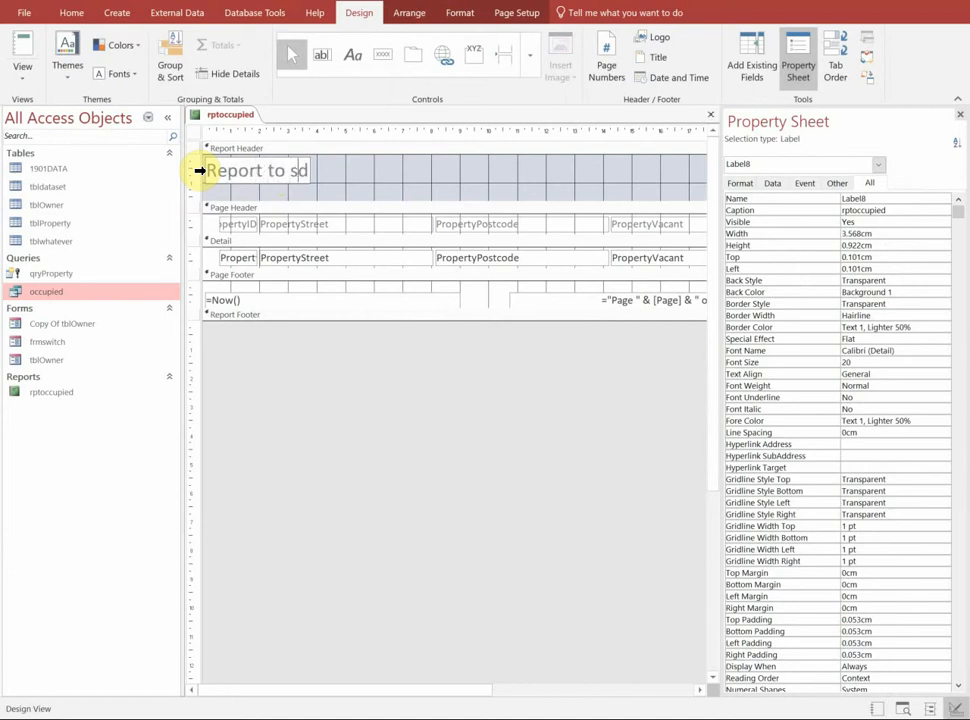
Retype the header label as 'Report to show Occupied properties' and show it in Report View.
type("how")
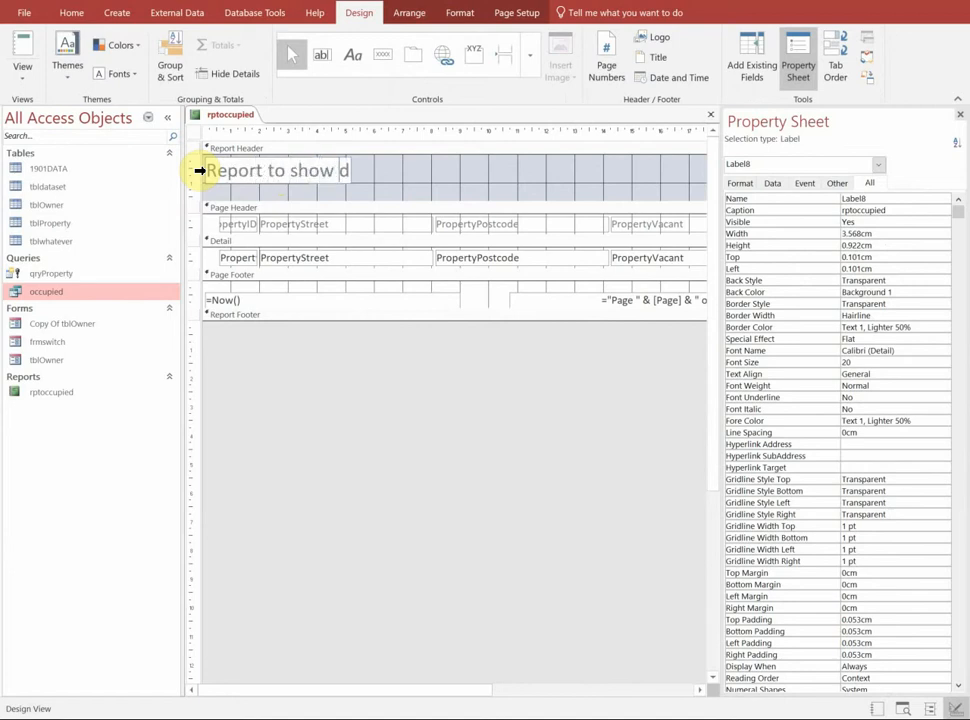
type("Occupie")
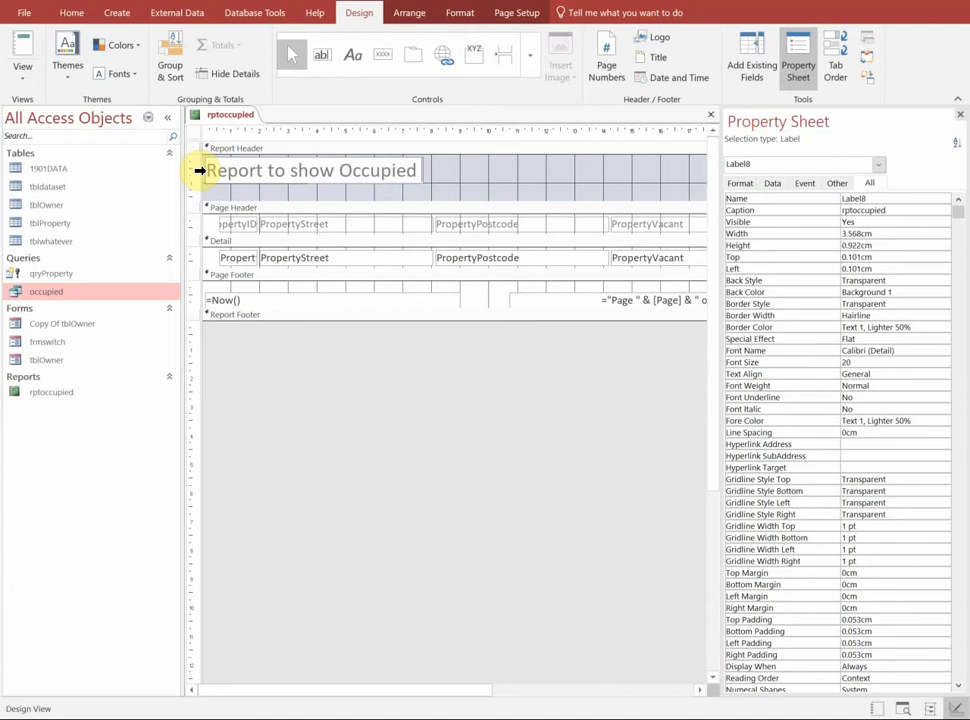
type("pro")
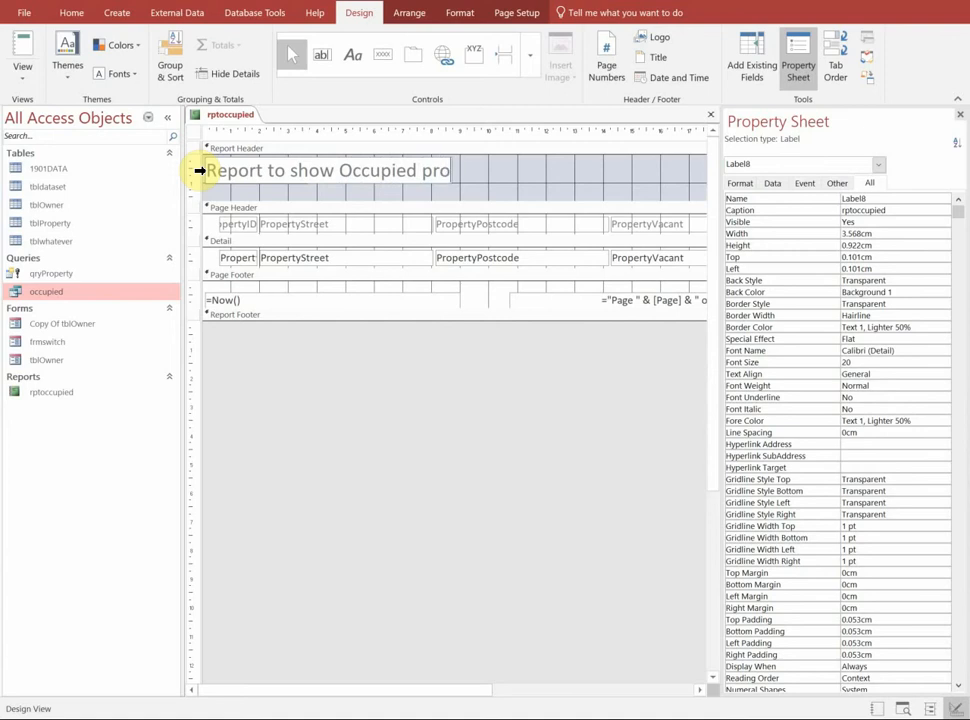
type("perties")
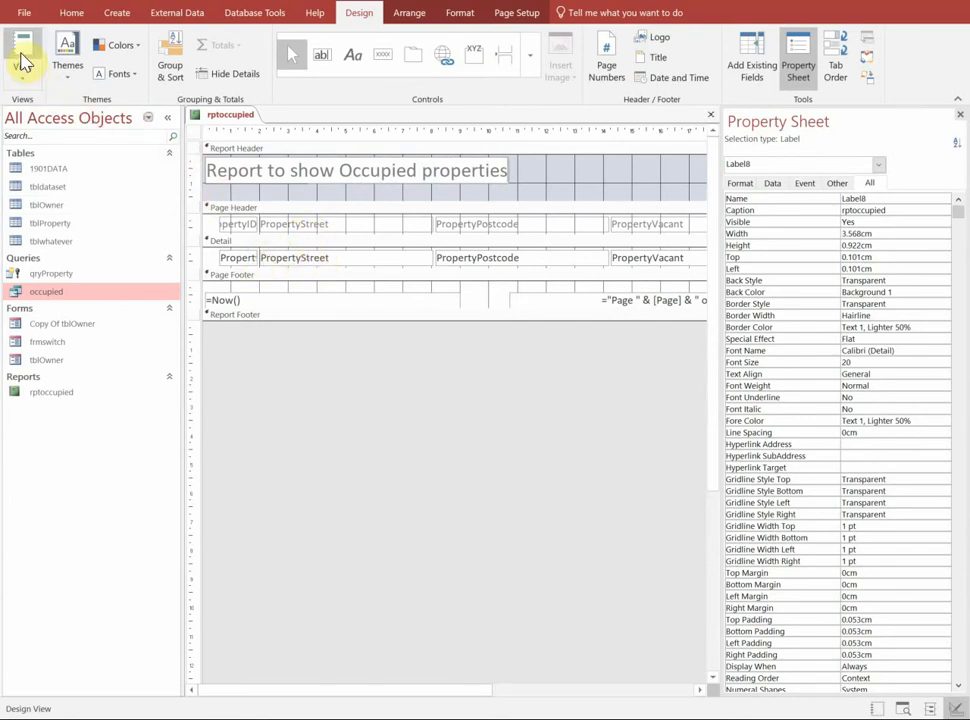
left_click(22, 50)
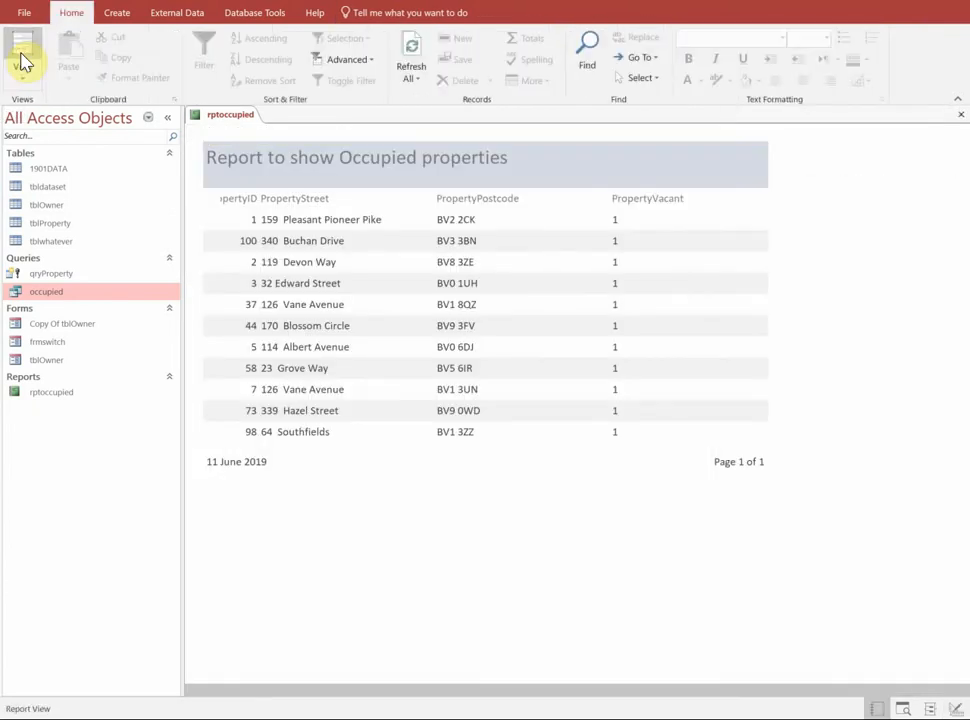